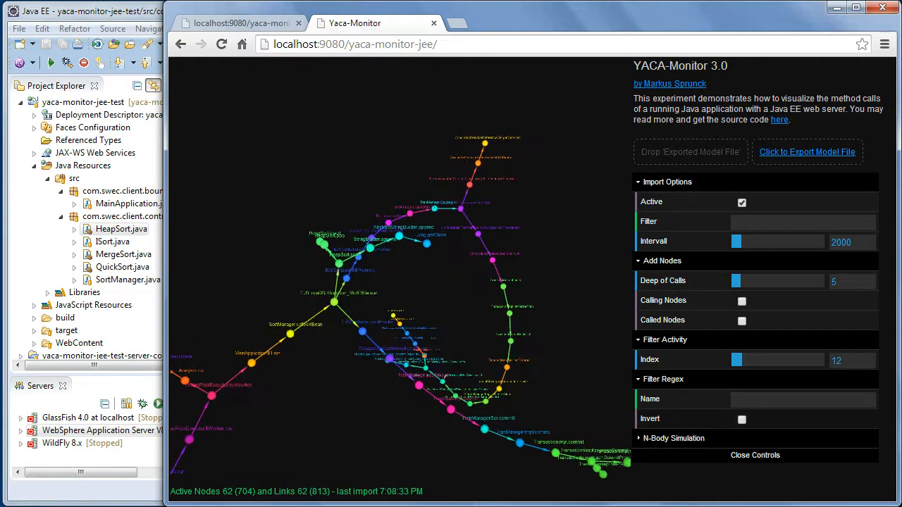
Suspend HeapSort at the getLeftChildIndex breakpoint and advance execution in the Debug view.
{"action": "left_click_drag", "start_coordinate": [738, 359], "coordinate": [742, 359]}
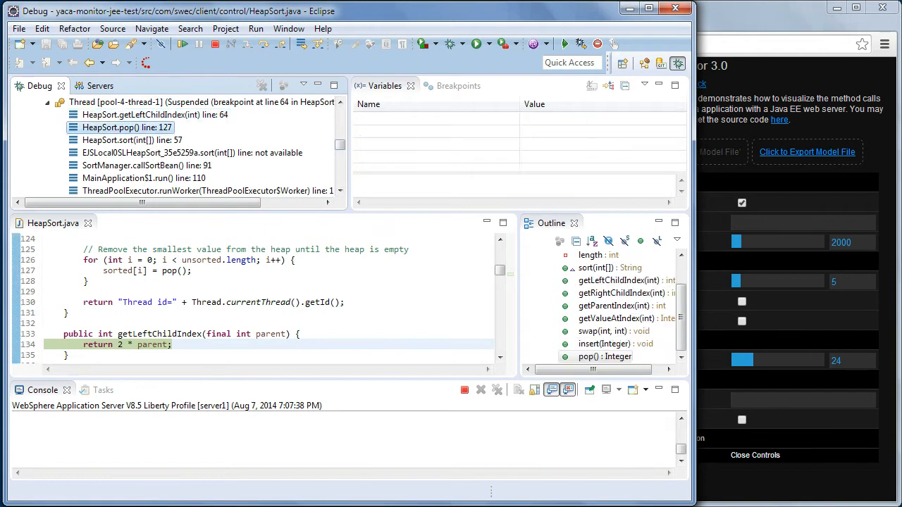
{"action": "left_click", "coordinate": [143, 177]}
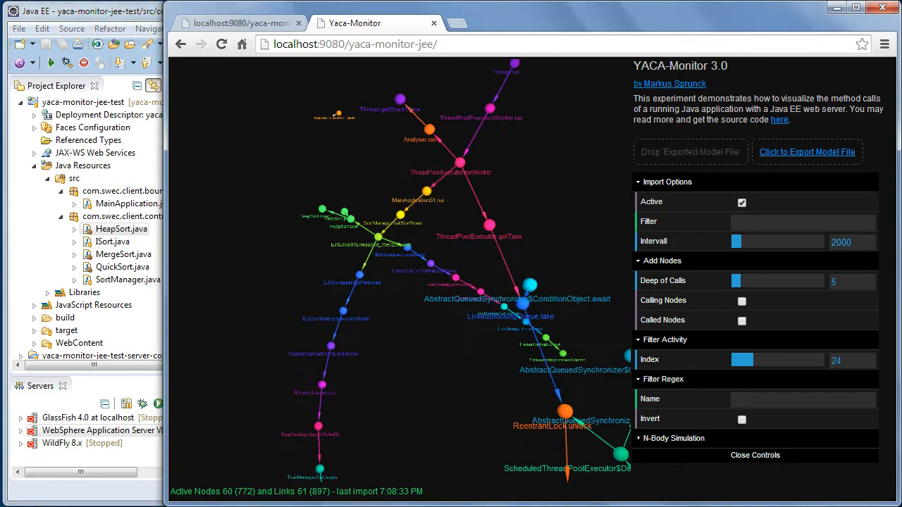
Filter imported calls to 'swec' so only the six HeapSort application nodes remain.
{"action": "type", "text": "s"}
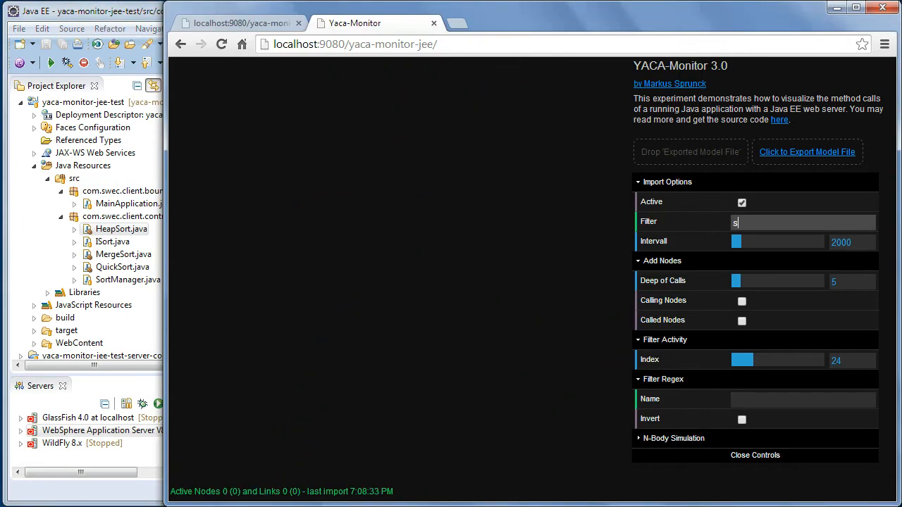
{"action": "type", "text": "wec"}
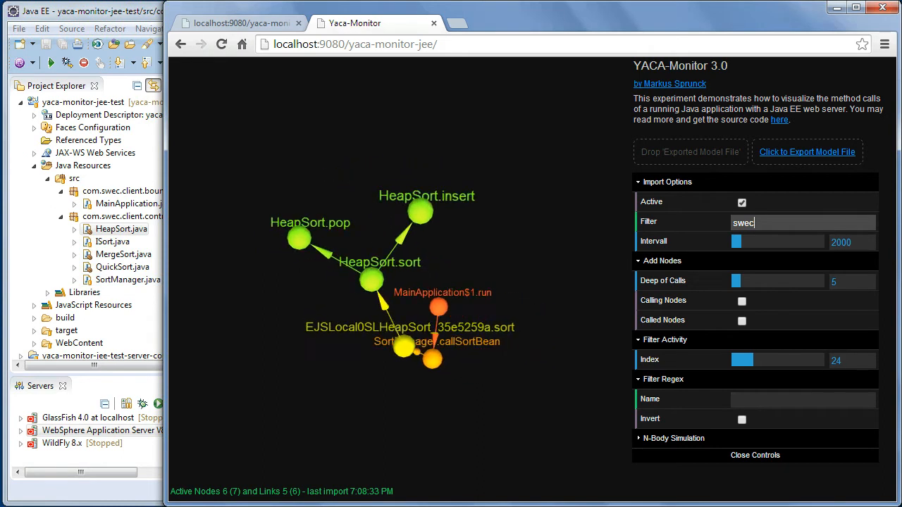
Select MergeSort as the active sort algorithm in the test app and return to the monitor graph.
{"action": "left_click", "coordinate": [240, 23]}
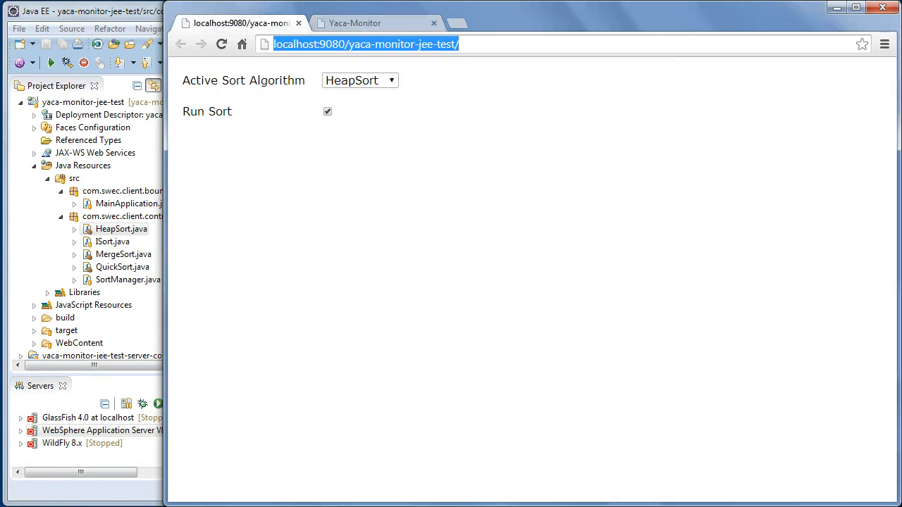
{"action": "left_click", "coordinate": [384, 23]}
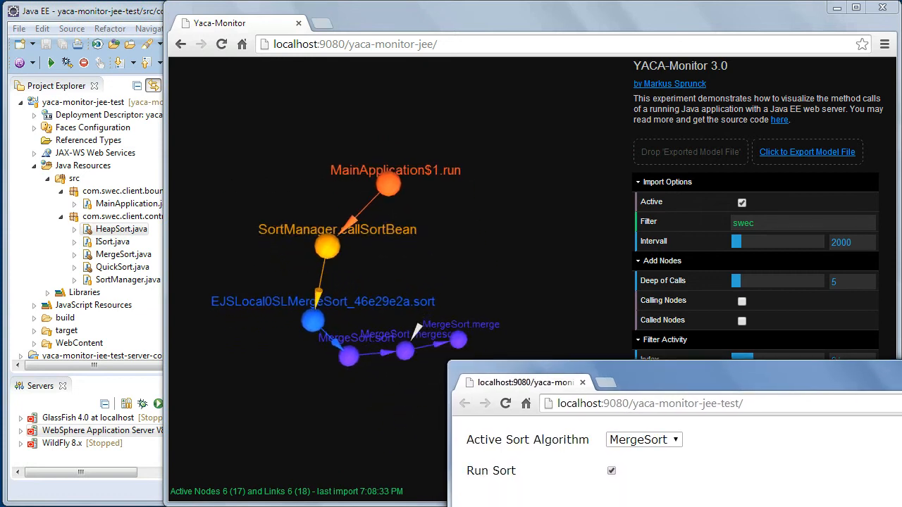
{"action": "left_click", "coordinate": [612, 471]}
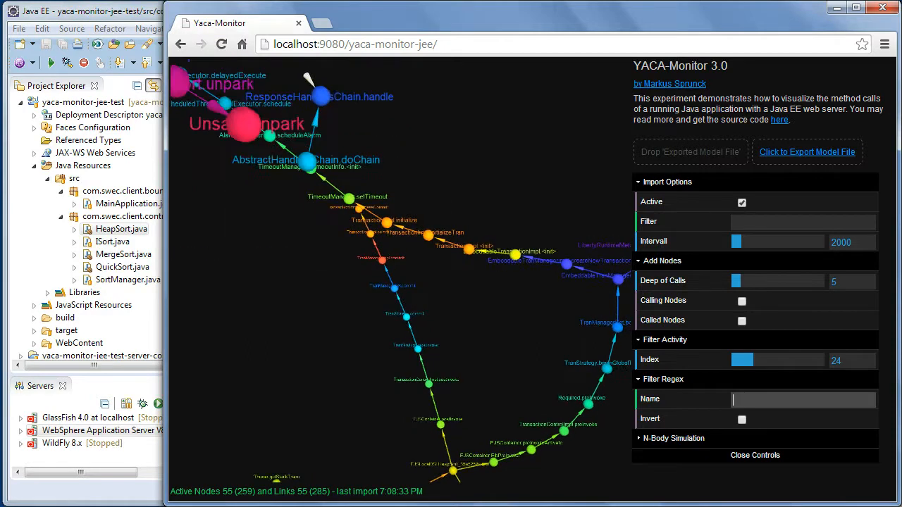
Restrict the node-name regex to 'swec', narrowing the graph to the HeapSort call chain.
{"action": "type", "text": "swec"}
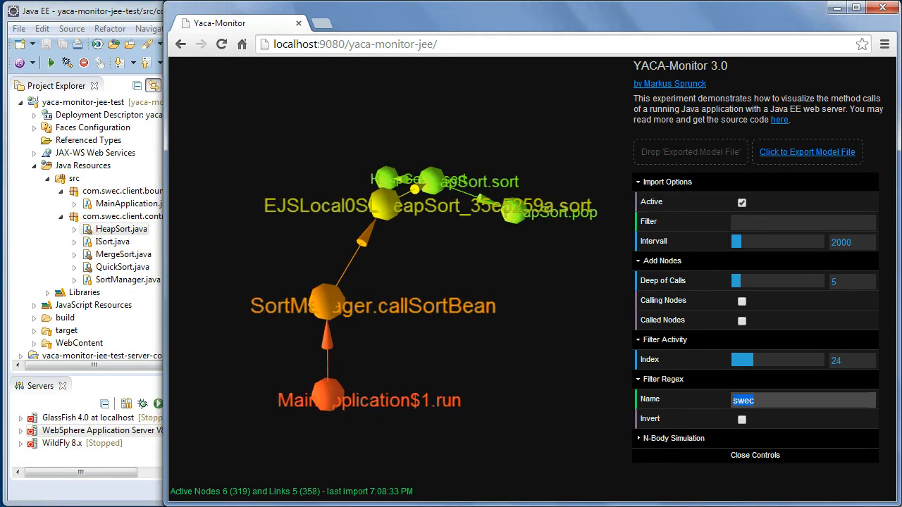
Filter names to 'callSo' and include both calling and called nodes of callSortBean.
{"action": "type", "text": "callSort"}
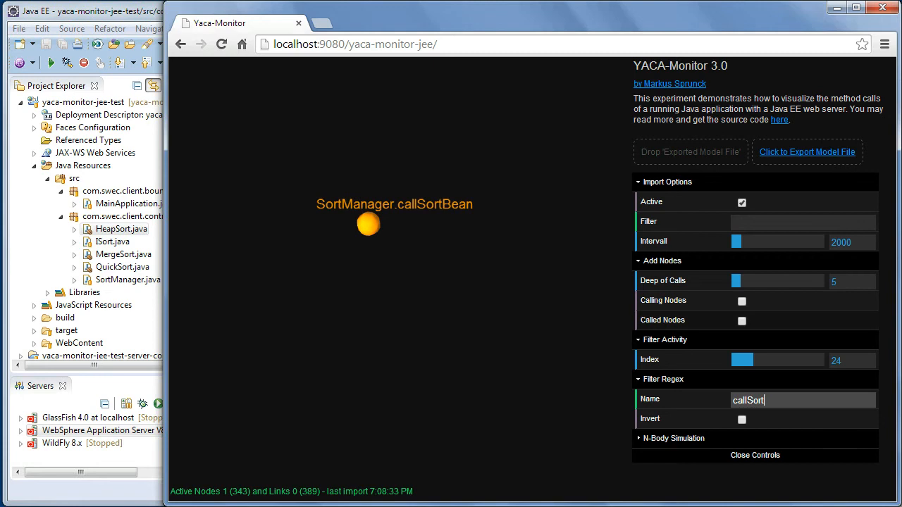
{"action": "left_click", "coordinate": [742, 320]}
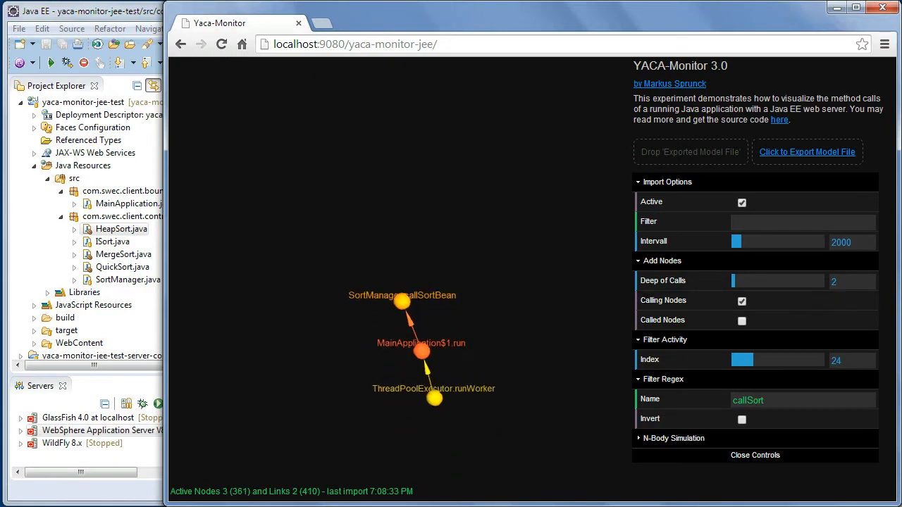
{"action": "left_click", "coordinate": [742, 320]}
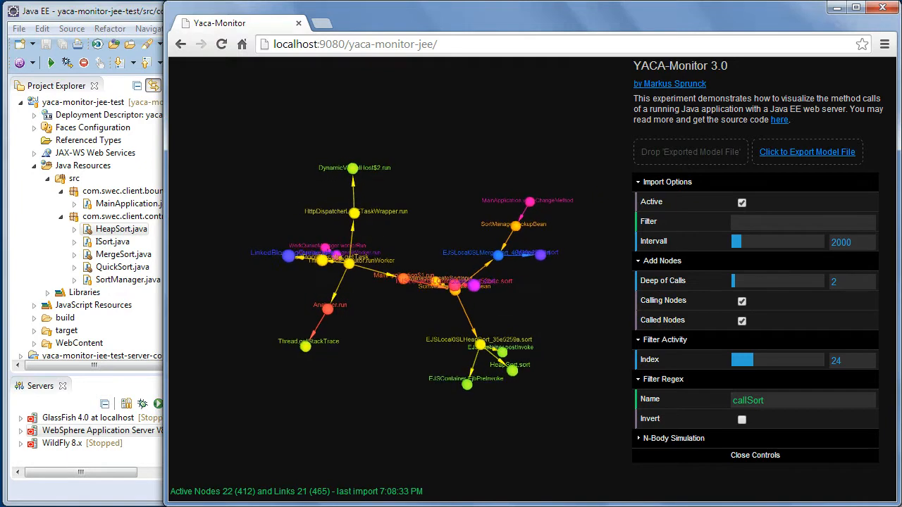
Export the current call-graph model and review its JSON node list in the editor.
{"action": "left_click", "coordinate": [806, 152]}
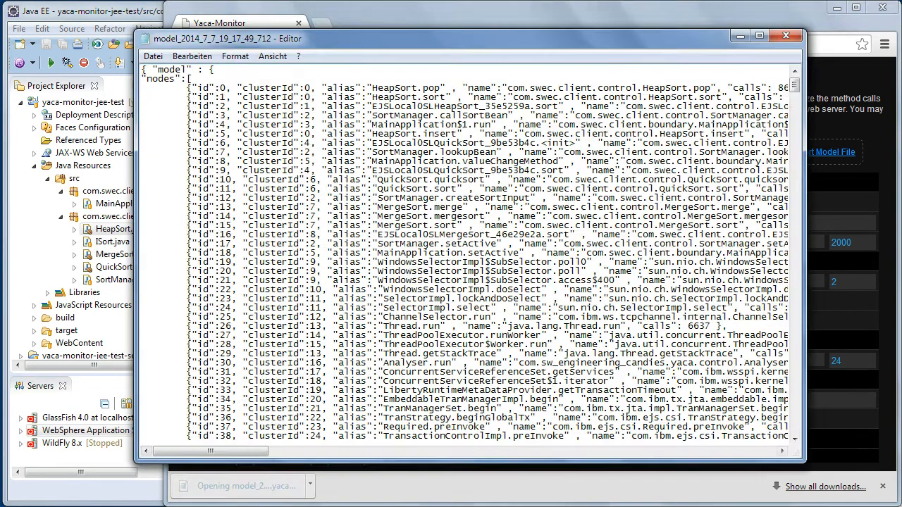
{"action": "scroll", "scroll_direction": "down", "scroll_amount": 3}
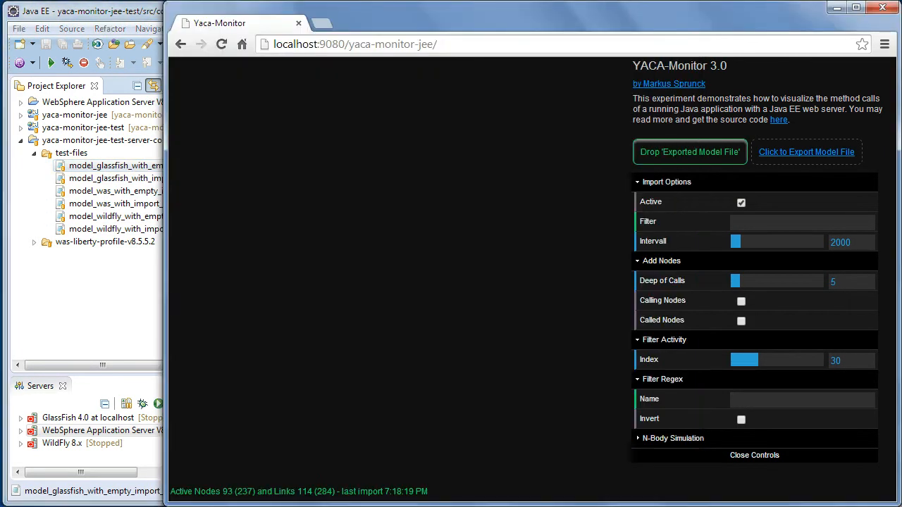
Load an exported model file from the test-files folder into the monitor graph.
{"action": "left_click", "coordinate": [741, 203]}
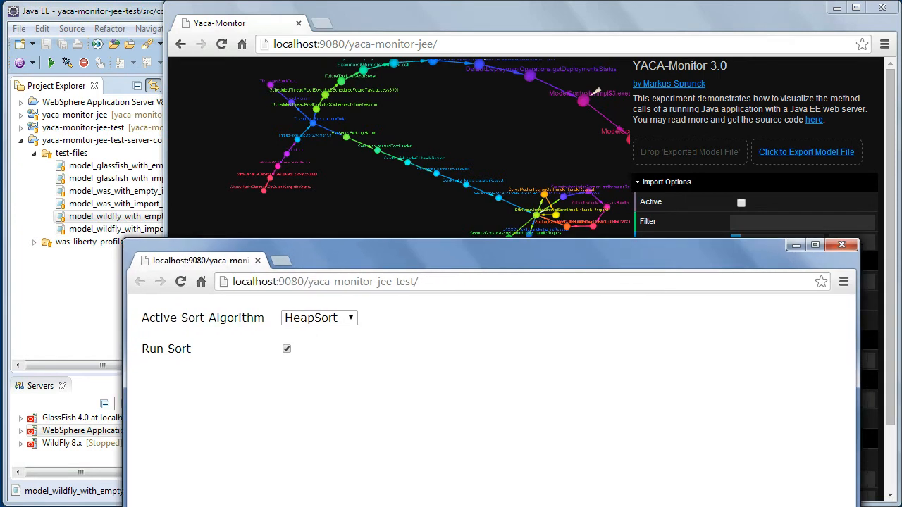
Bring the monitor window forward and follow the 'here' link to the project's blog article.
{"action": "left_click", "coordinate": [841, 246]}
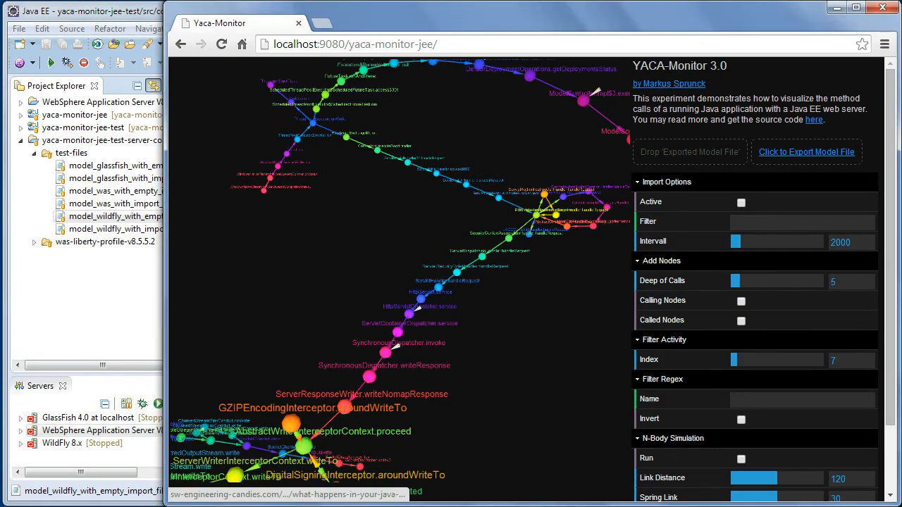
{"action": "left_click", "coordinate": [223, 42]}
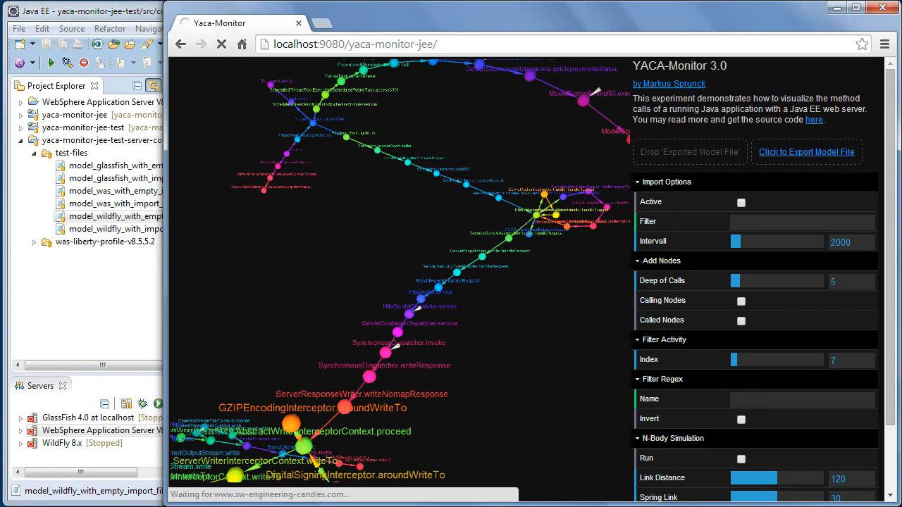
Scroll the YACA-Monitor 3.0 article down to its Find Code on GitHub section.
{"action": "left_click", "coordinate": [815, 118]}
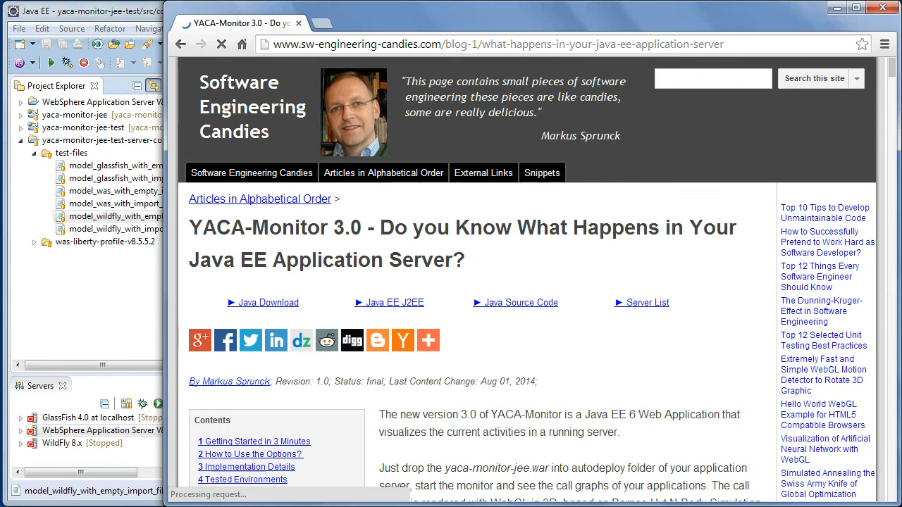
{"action": "scroll", "scroll_direction": "down", "scroll_amount": 3}
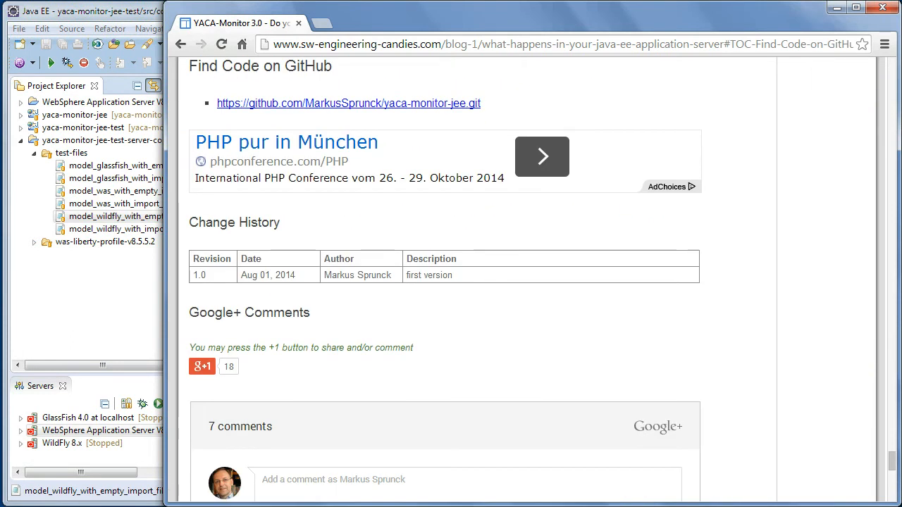
Open the yaca-monitor-jee GitHub repository and its target folder listing yaca-monitor-jee.war.
{"action": "left_click", "coordinate": [348, 102]}
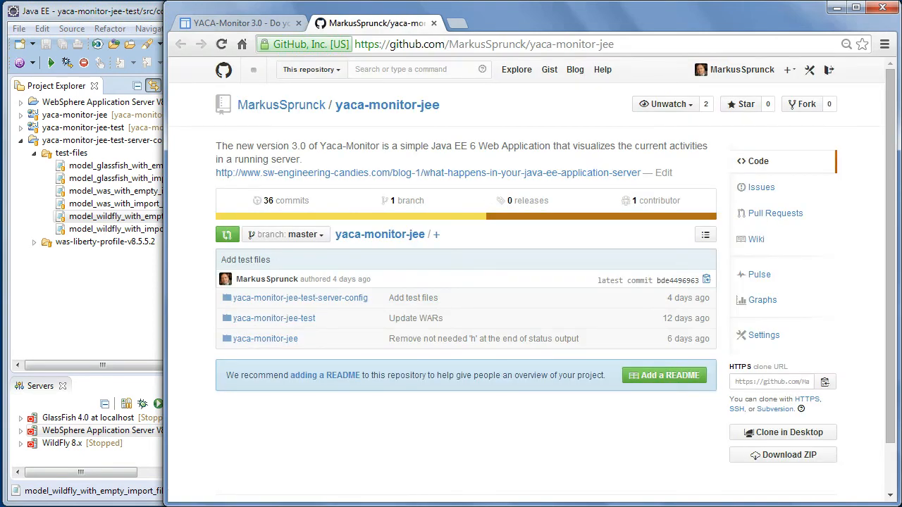
{"action": "mouse_move", "coordinate": [414, 319]}
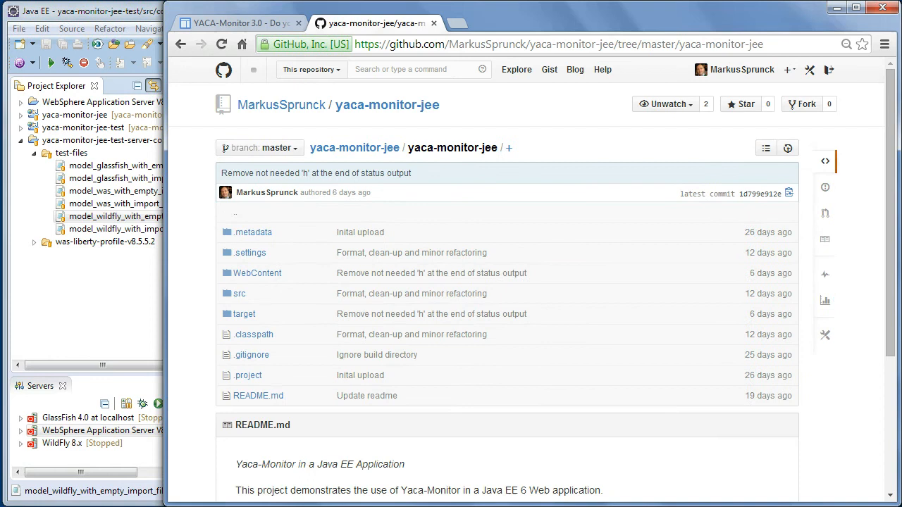
{"action": "left_click", "coordinate": [243, 313]}
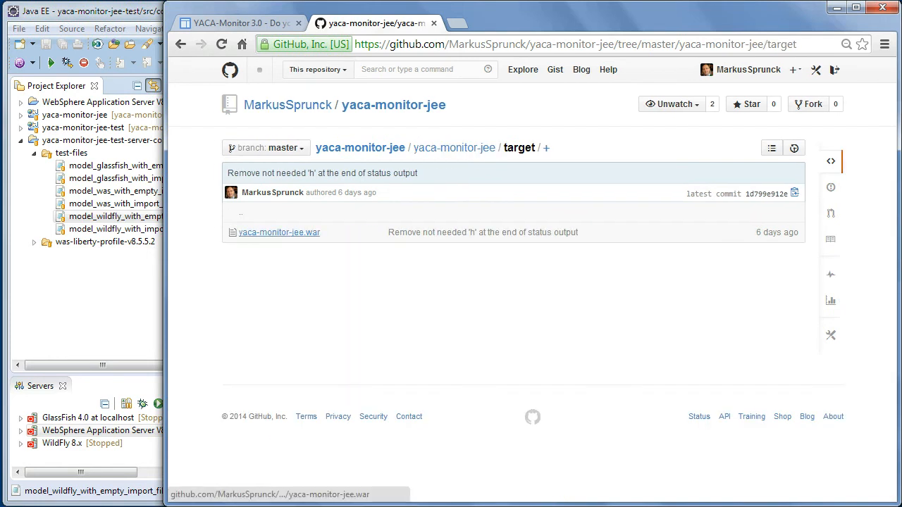
{"action": "mouse_move", "coordinate": [279, 232]}
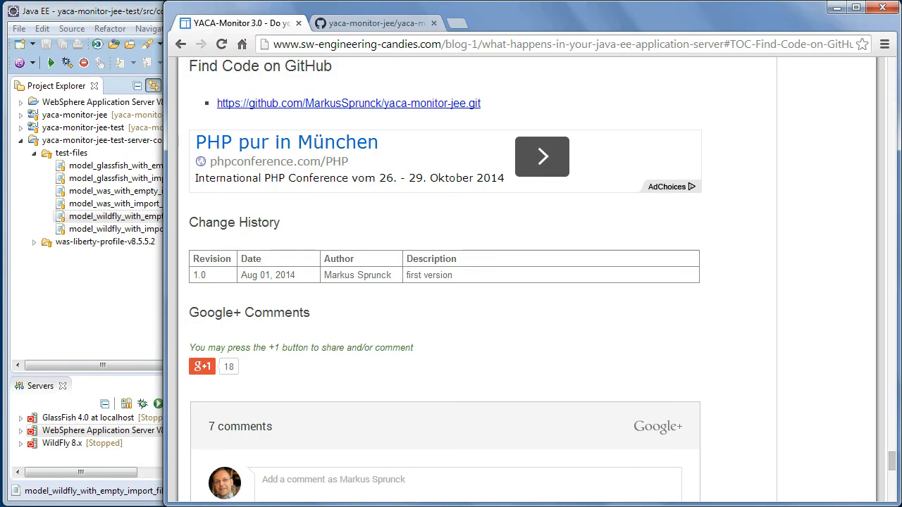
Scroll the article down to the Getting Started in 3 Minutes section with the yaca-monitor-jee.war deployment steps.
{"action": "scroll", "scroll_direction": "down", "scroll_amount": 3}
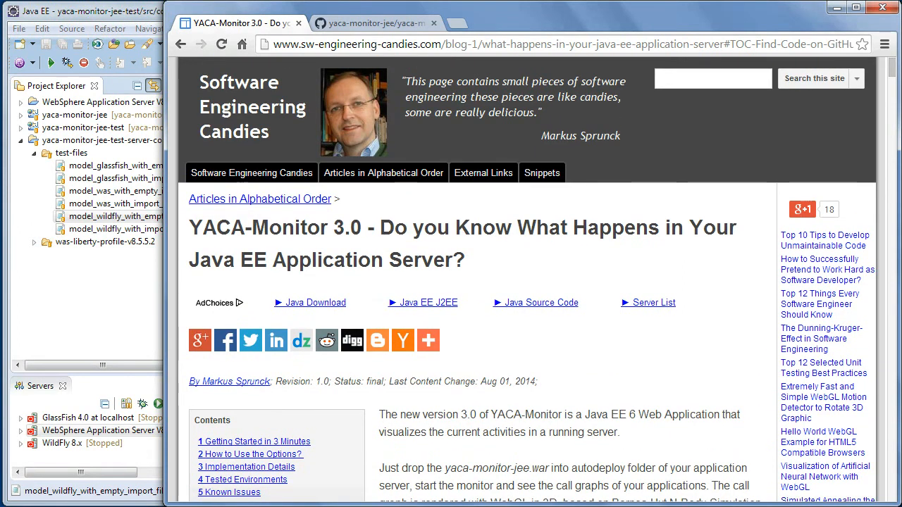
{"action": "scroll", "scroll_direction": "down", "scroll_amount": 3}
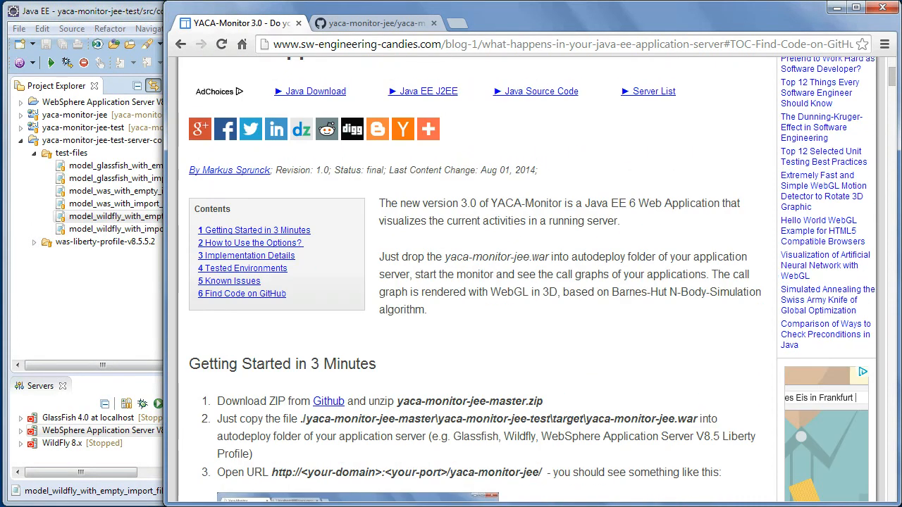
{"action": "scroll", "scroll_direction": "down", "scroll_amount": 3}
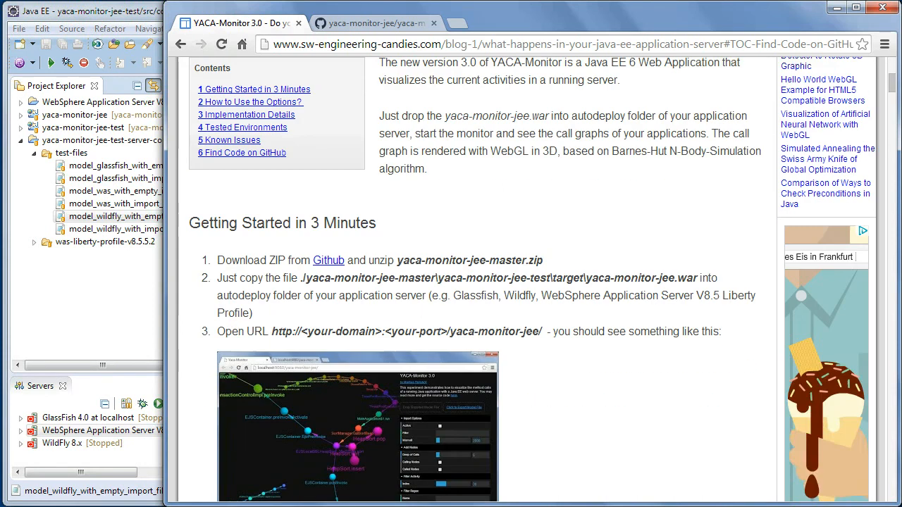
{"action": "scroll", "scroll_direction": "down", "scroll_amount": 3}
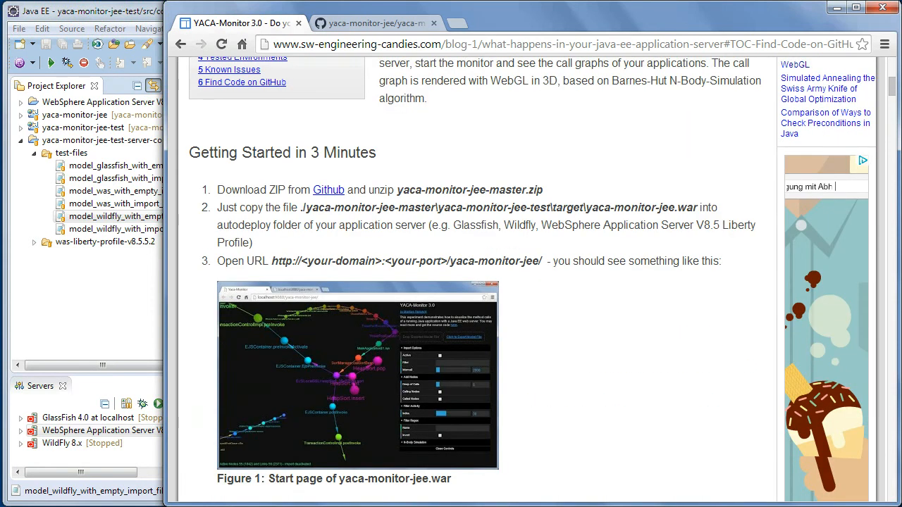